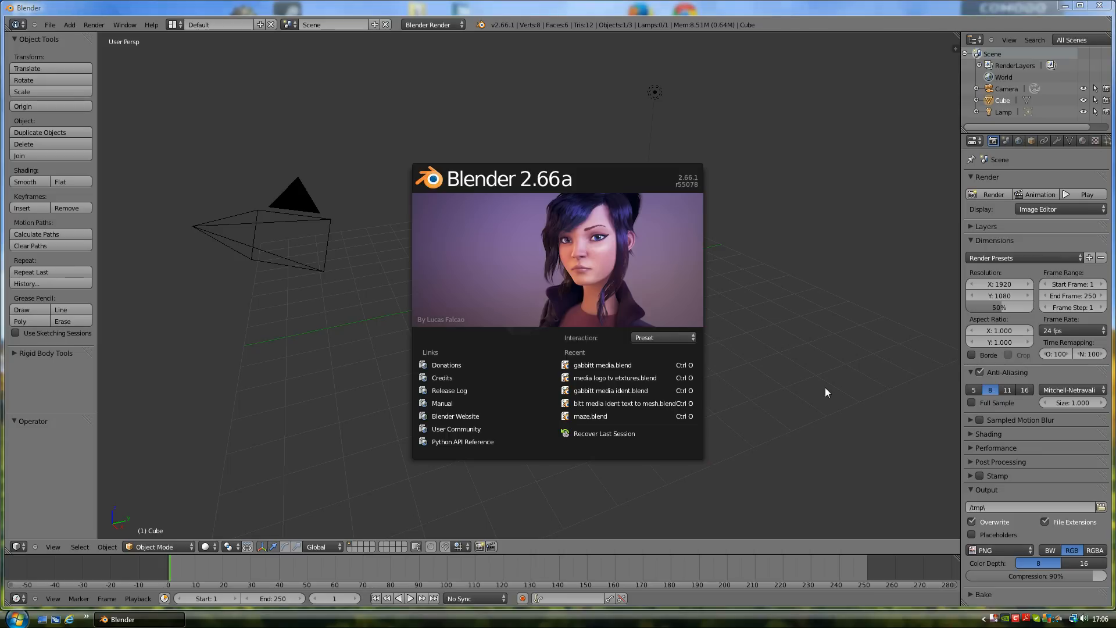
{"action": "mouse_move", "coordinate": [808, 410]}
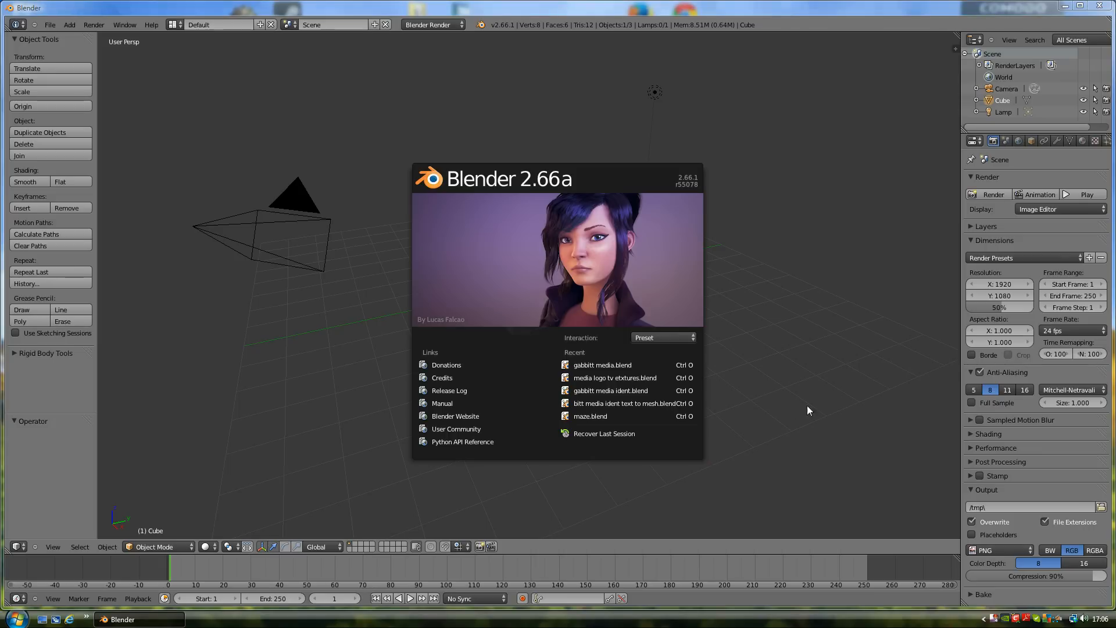
{"action": "mouse_move", "coordinate": [630, 89]}
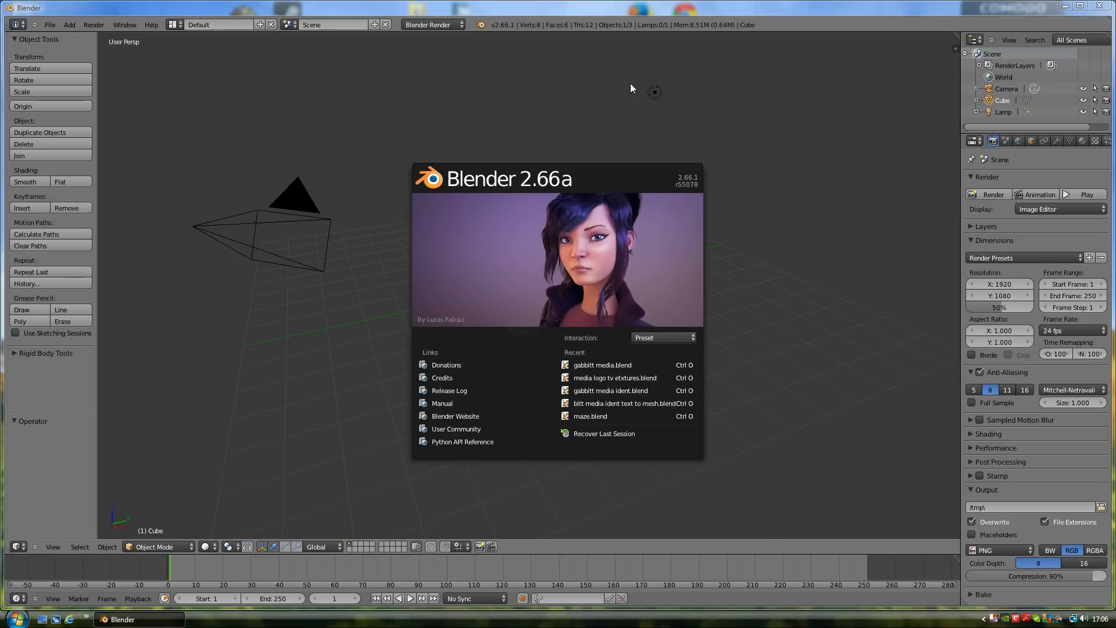
{"action": "mouse_move", "coordinate": [814, 255]}
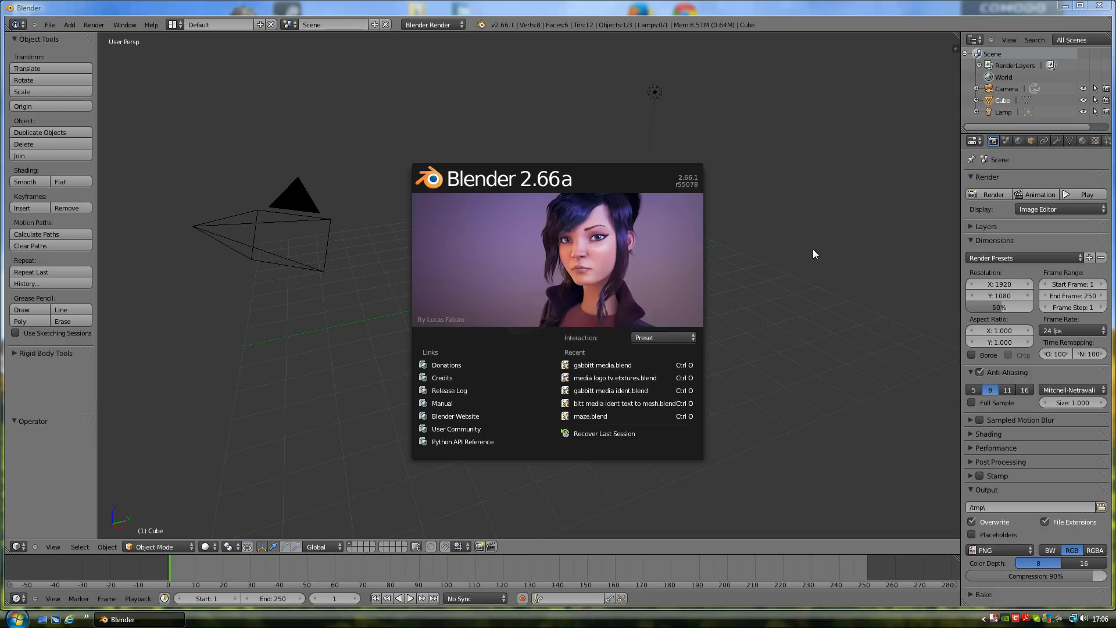
Step: Dismiss the splash screen to reveal the default cube, camera and lamp
{"action": "left_click", "coordinate": [550, 399]}
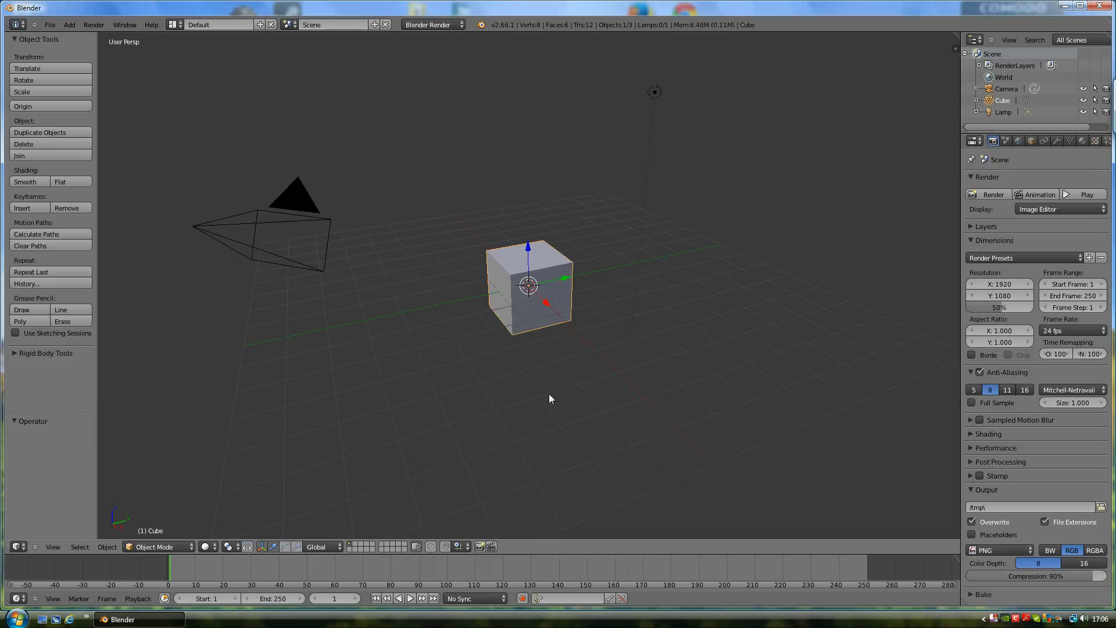
{"action": "mouse_move", "coordinate": [623, 334]}
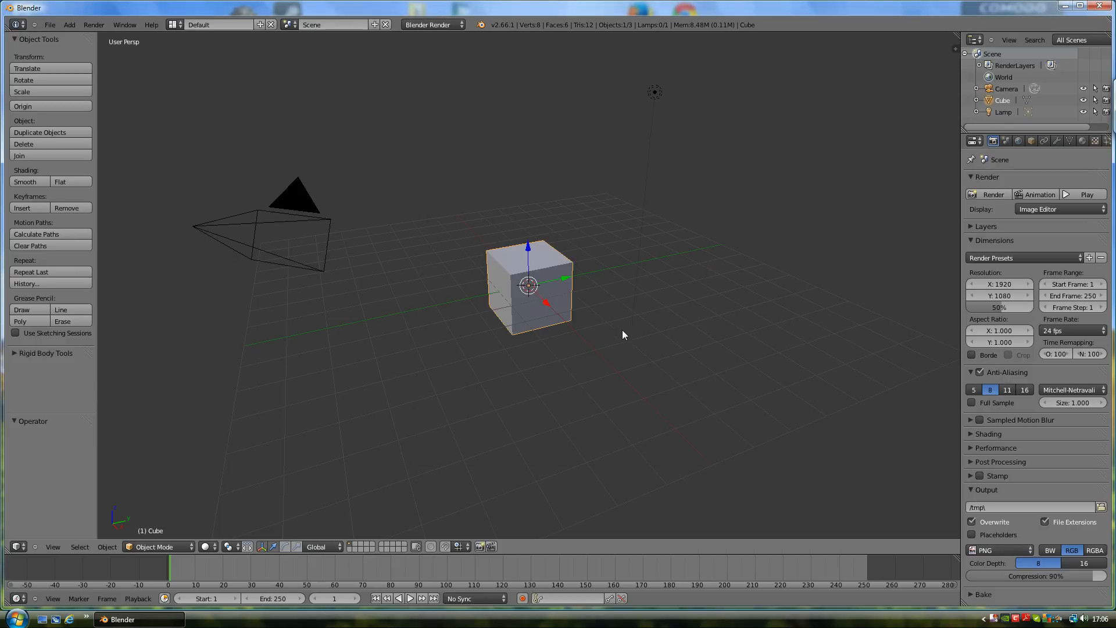
{"action": "mouse_move", "coordinate": [502, 295]}
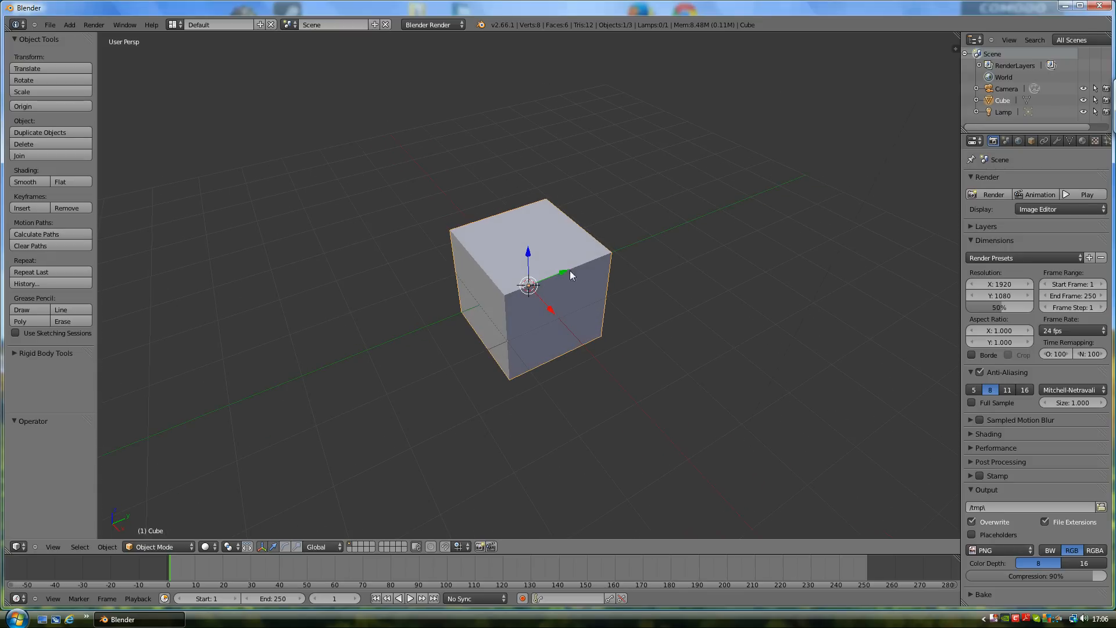
{"action": "mouse_move", "coordinate": [572, 324]}
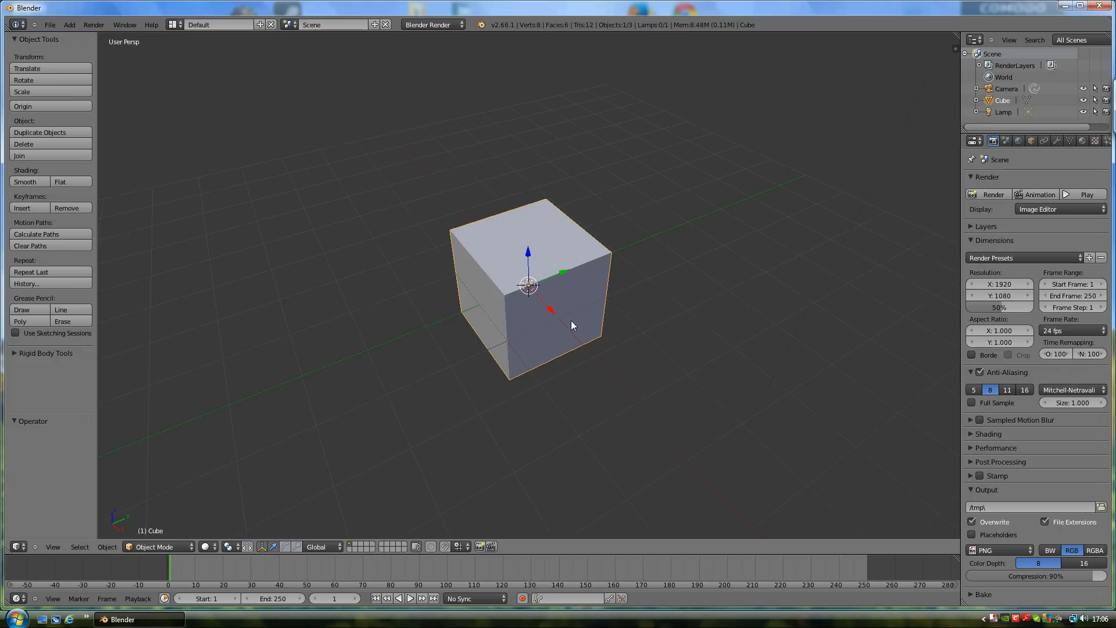
{"action": "mouse_move", "coordinate": [523, 294]}
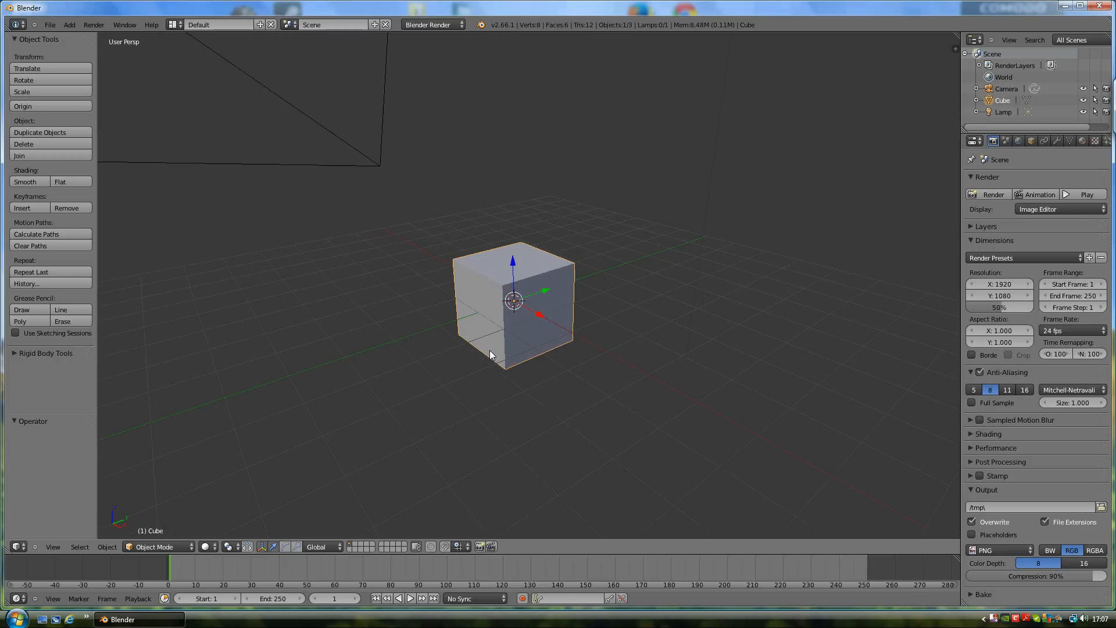
{"action": "mouse_move", "coordinate": [451, 356]}
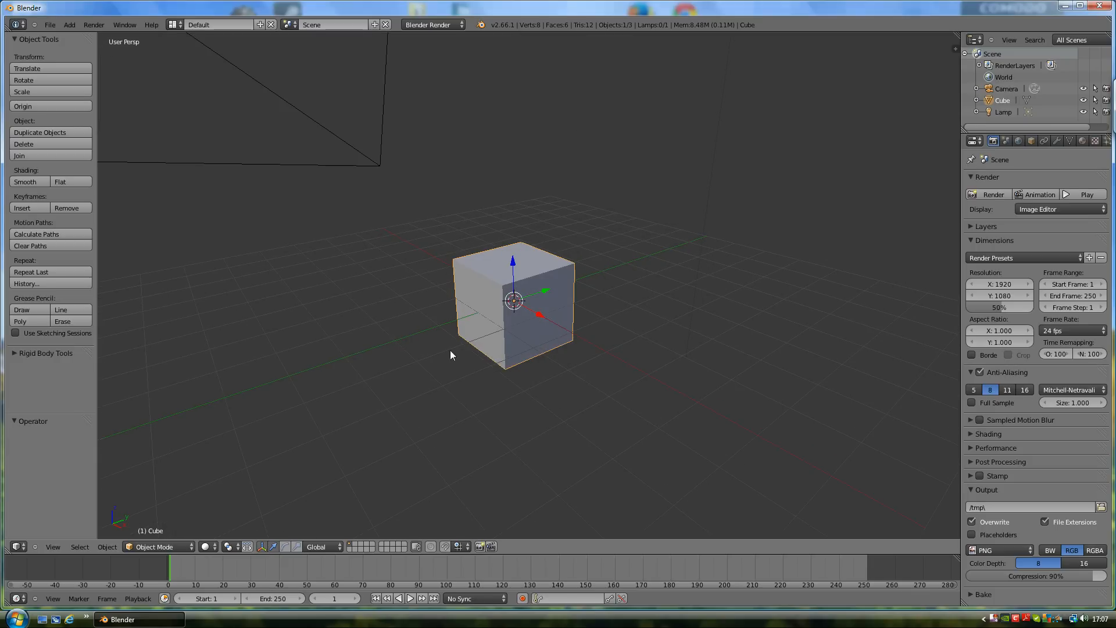
{"action": "mouse_move", "coordinate": [479, 291]}
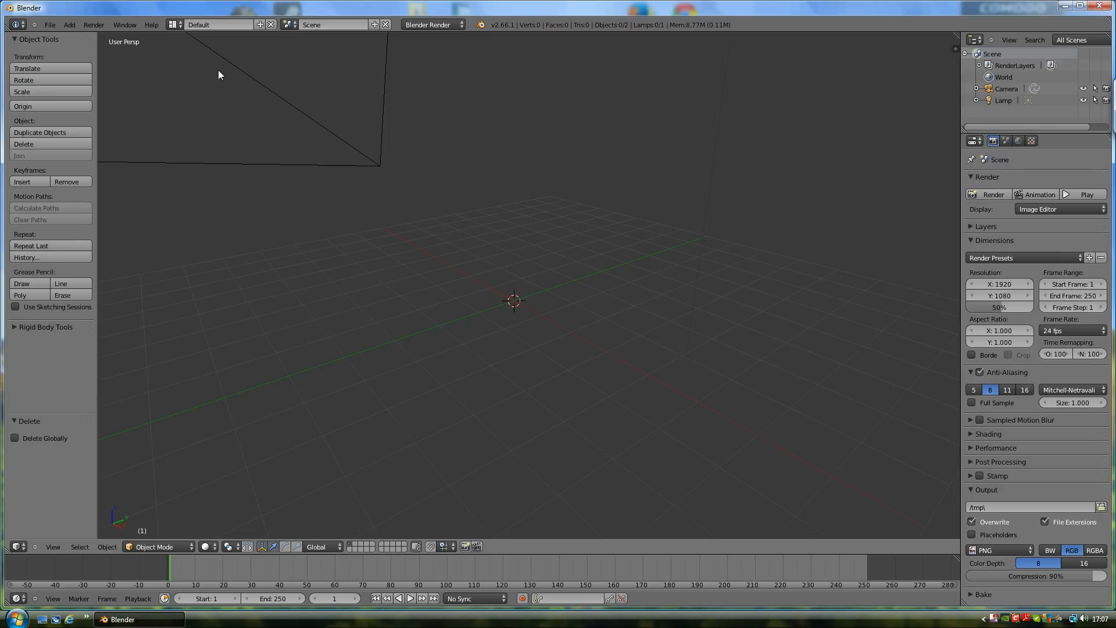
Step: Bring up the Add menu after deleting the default cube
{"action": "left_click", "coordinate": [68, 24]}
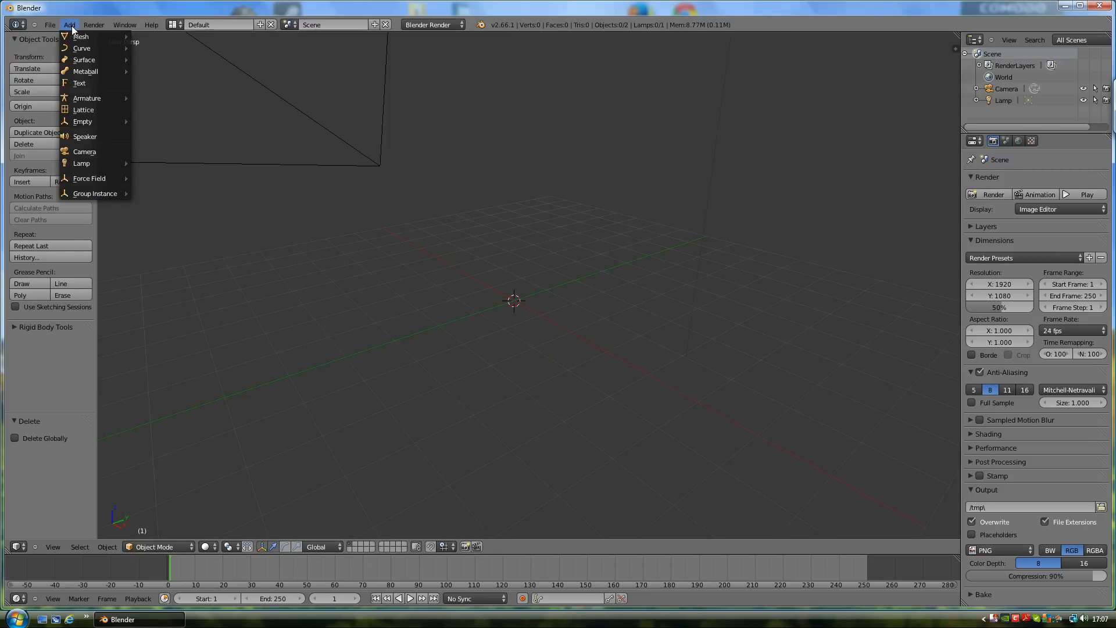
{"action": "mouse_move", "coordinate": [85, 136]}
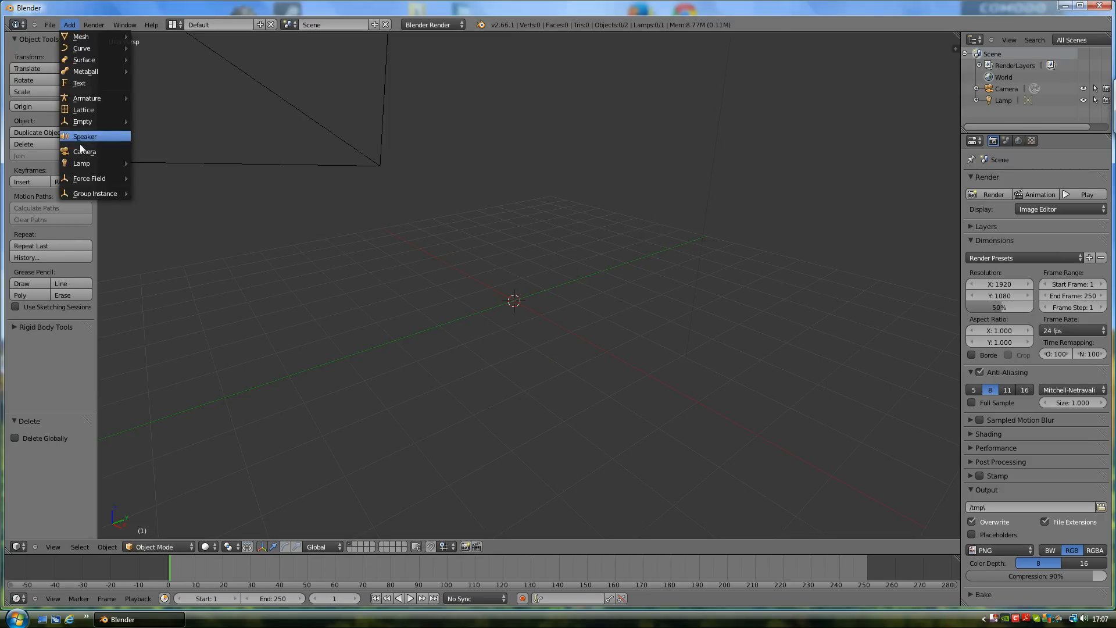
{"action": "mouse_move", "coordinate": [81, 82]}
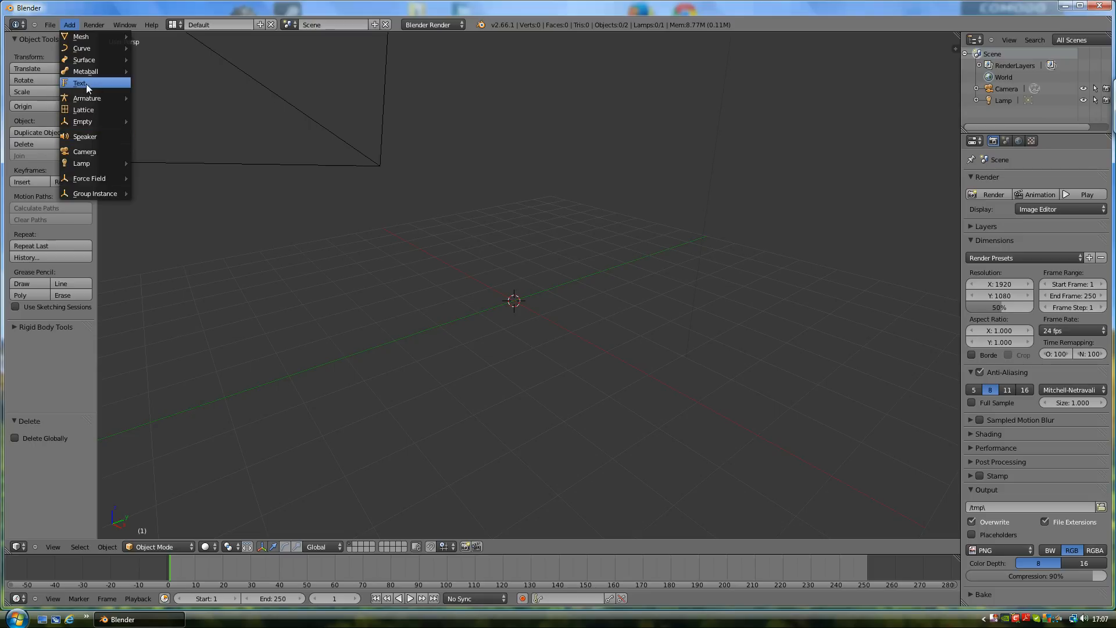
{"action": "mouse_move", "coordinate": [81, 48]}
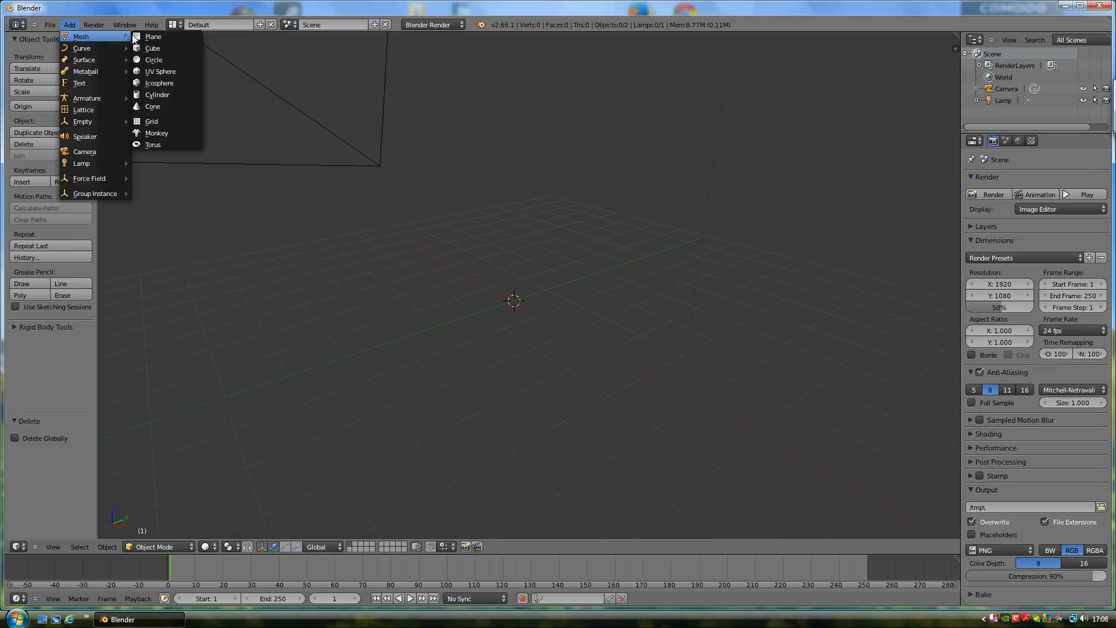
{"action": "mouse_move", "coordinate": [159, 70]}
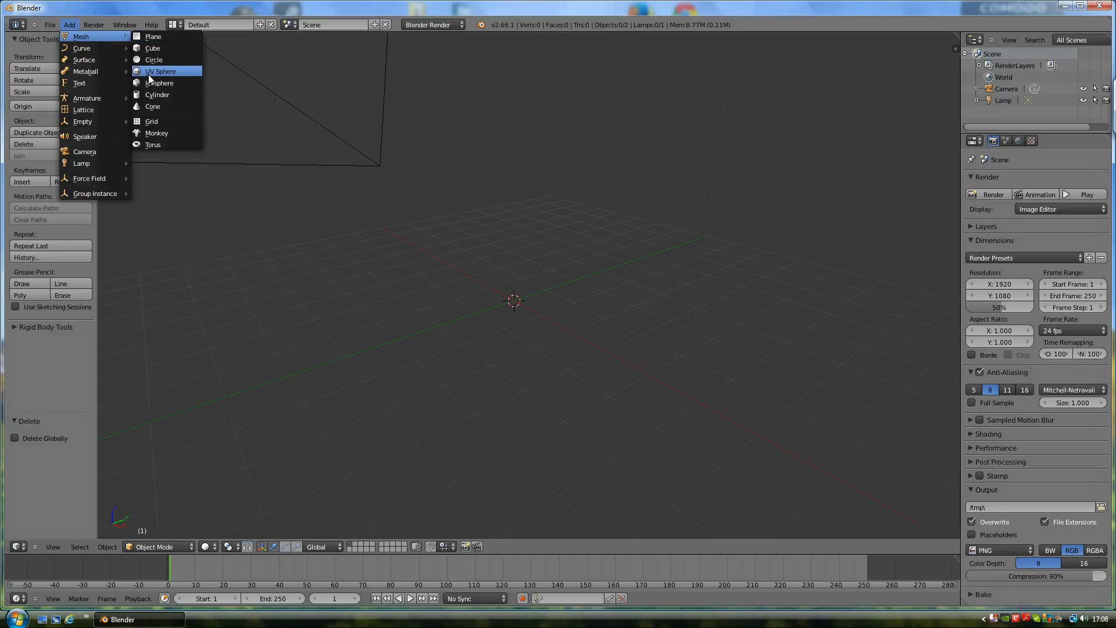
Step: Add a UV Sphere mesh near the origin and zoom out to view it
{"action": "left_click", "coordinate": [159, 71]}
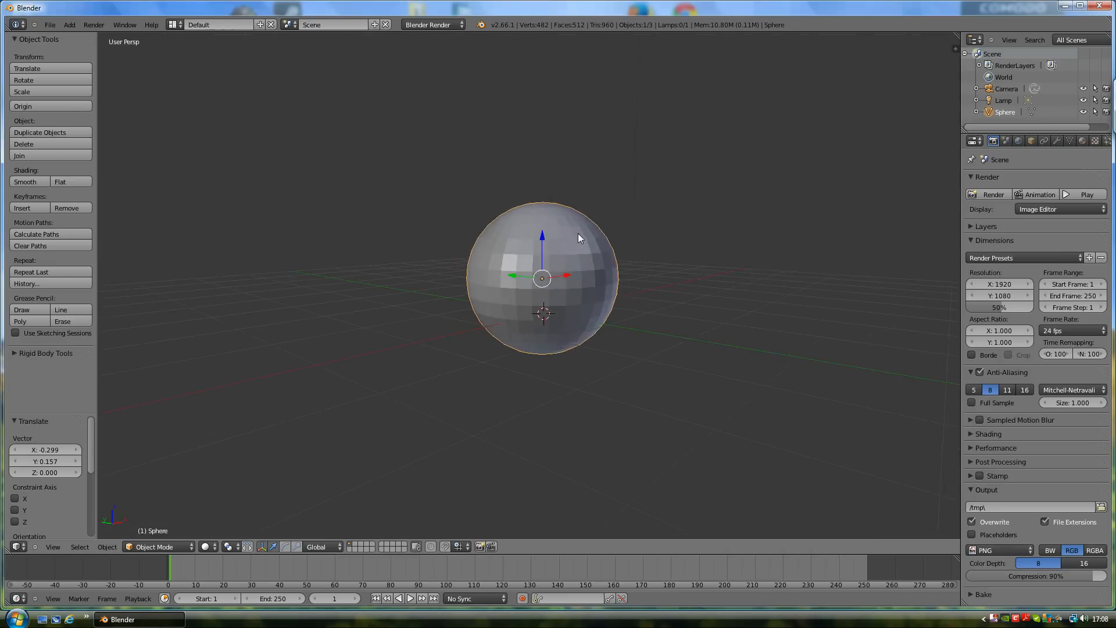
{"action": "scroll", "scroll_direction": "down", "scroll_amount": 3}
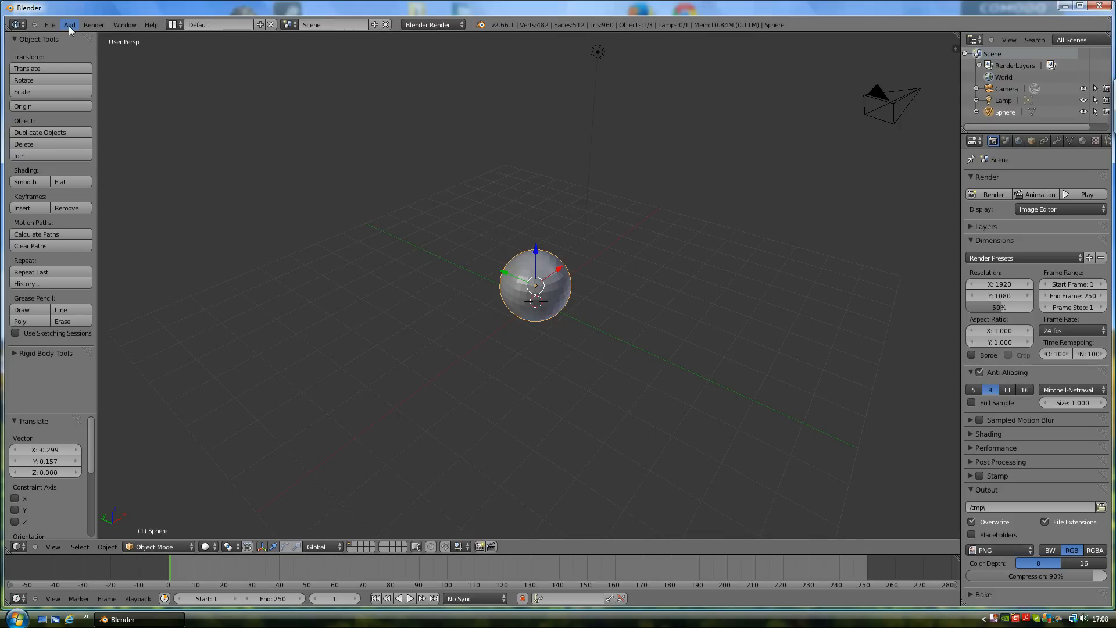
Step: Add the Suzanne monkey head mesh to the scene beside the sphere
{"action": "left_click", "coordinate": [68, 25]}
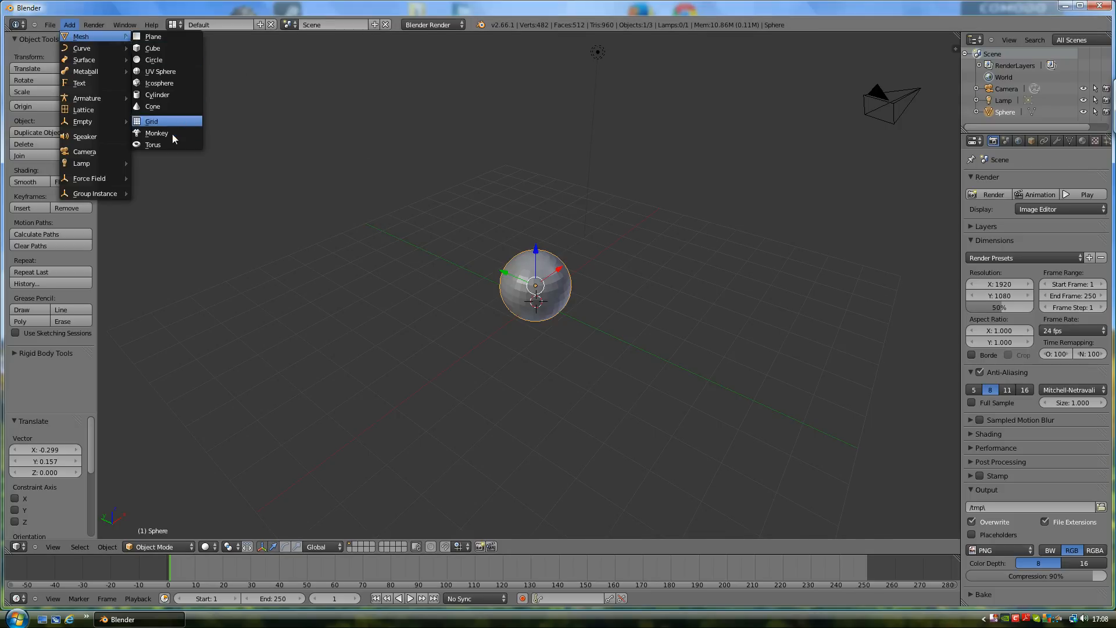
{"action": "left_click", "coordinate": [156, 133]}
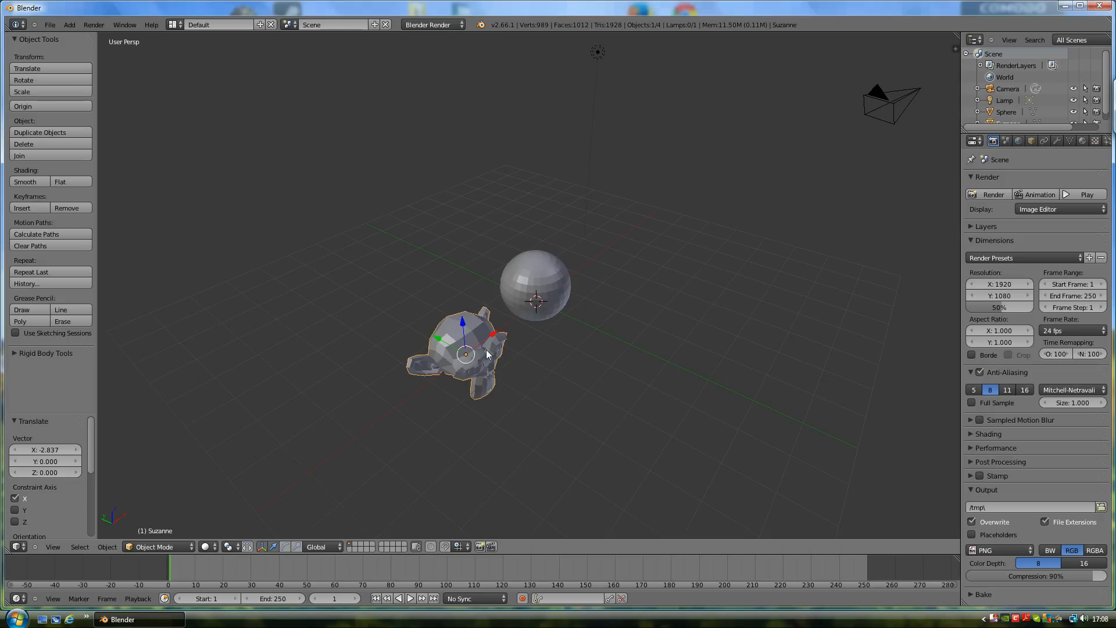
{"action": "mouse_move", "coordinate": [496, 356]}
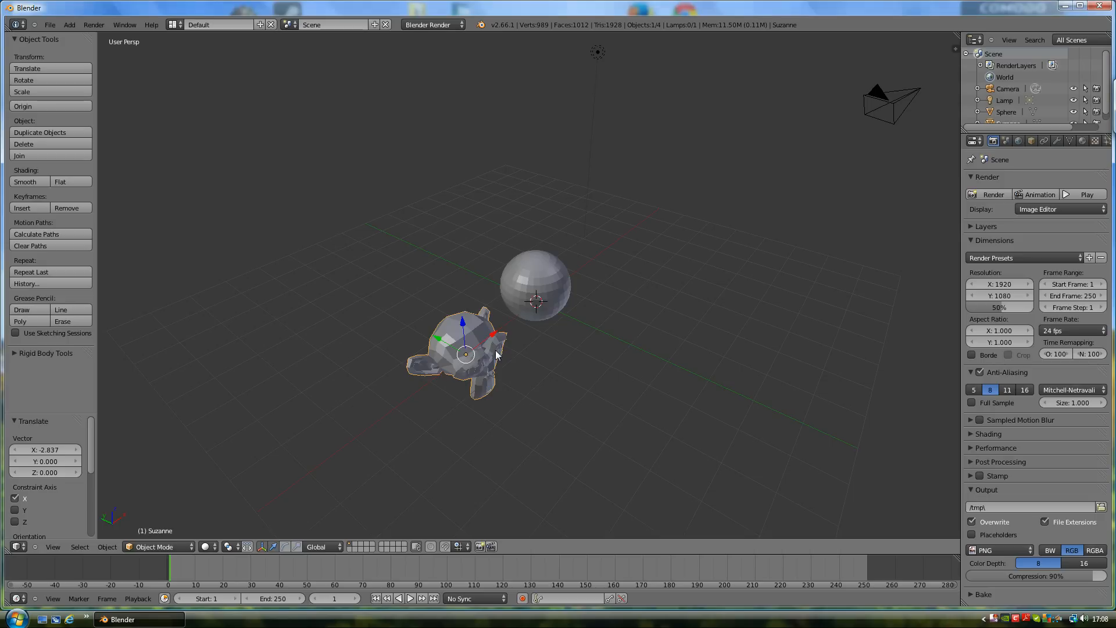
{"action": "mouse_move", "coordinate": [508, 356]}
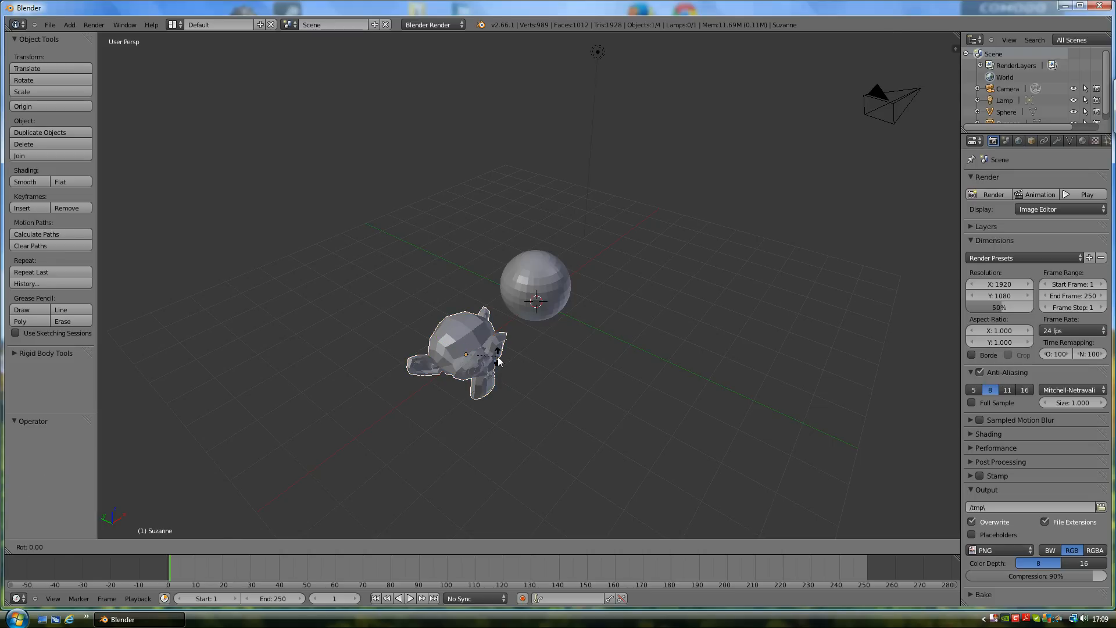
{"action": "mouse_move", "coordinate": [502, 388]}
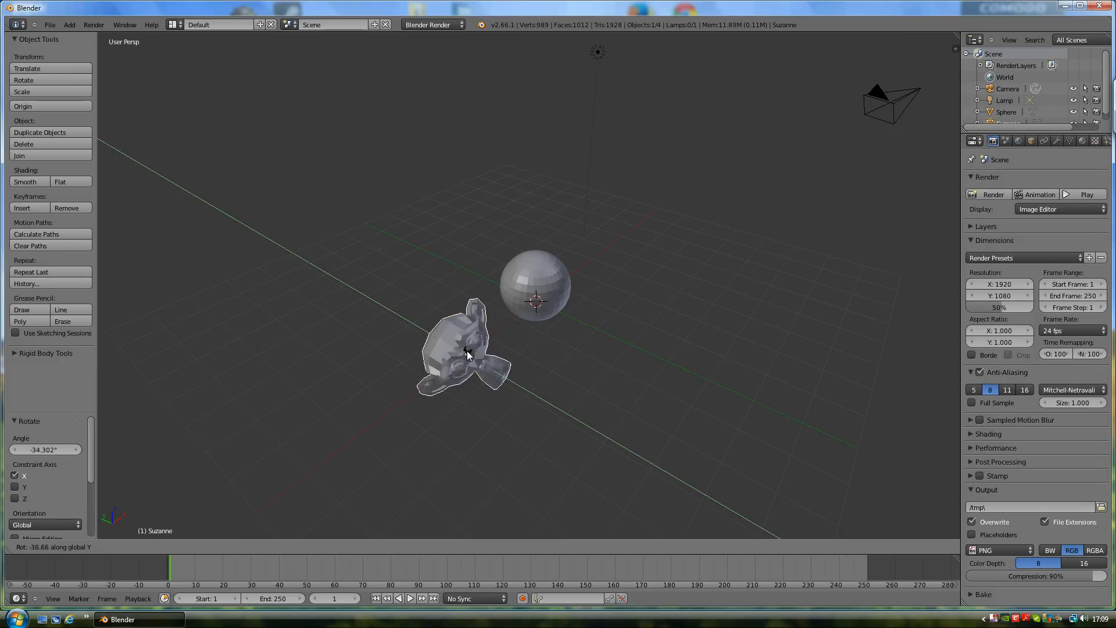
{"action": "mouse_move", "coordinate": [449, 321]}
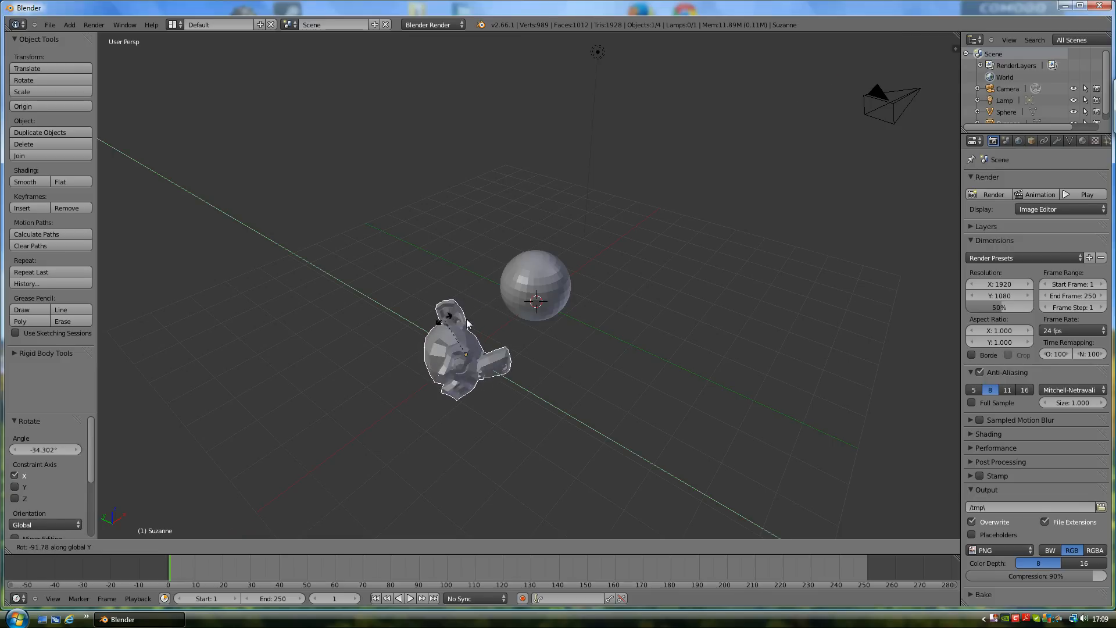
{"action": "mouse_move", "coordinate": [498, 342]}
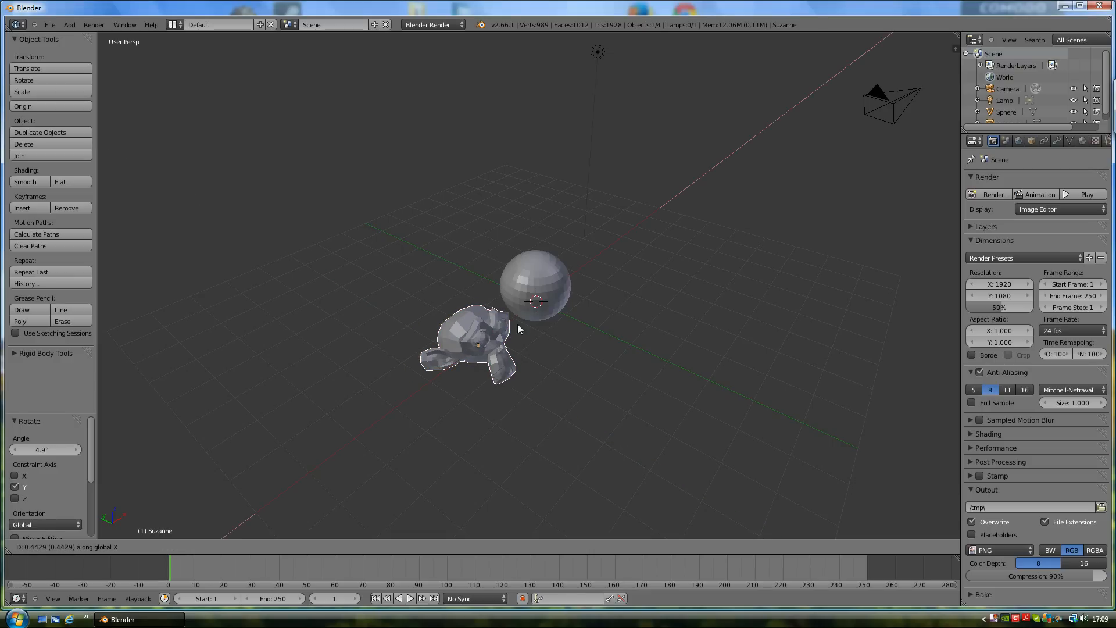
{"action": "mouse_move", "coordinate": [475, 358]}
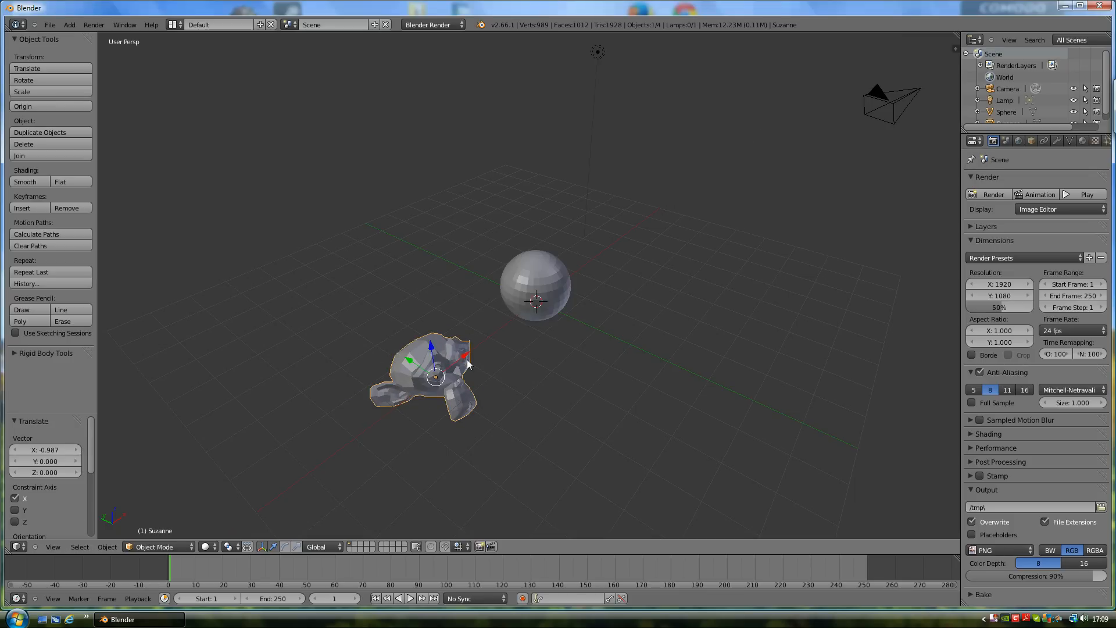
{"action": "mouse_move", "coordinate": [452, 365]}
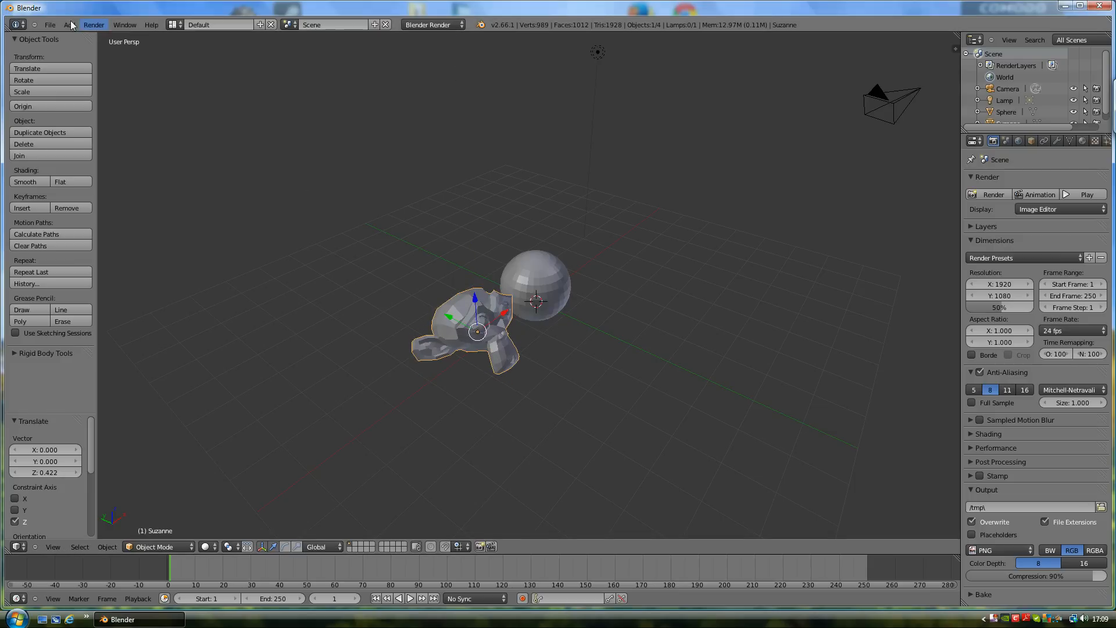
Step: Add a Cone mesh in front of and to the right of the sphere
{"action": "left_click", "coordinate": [68, 24]}
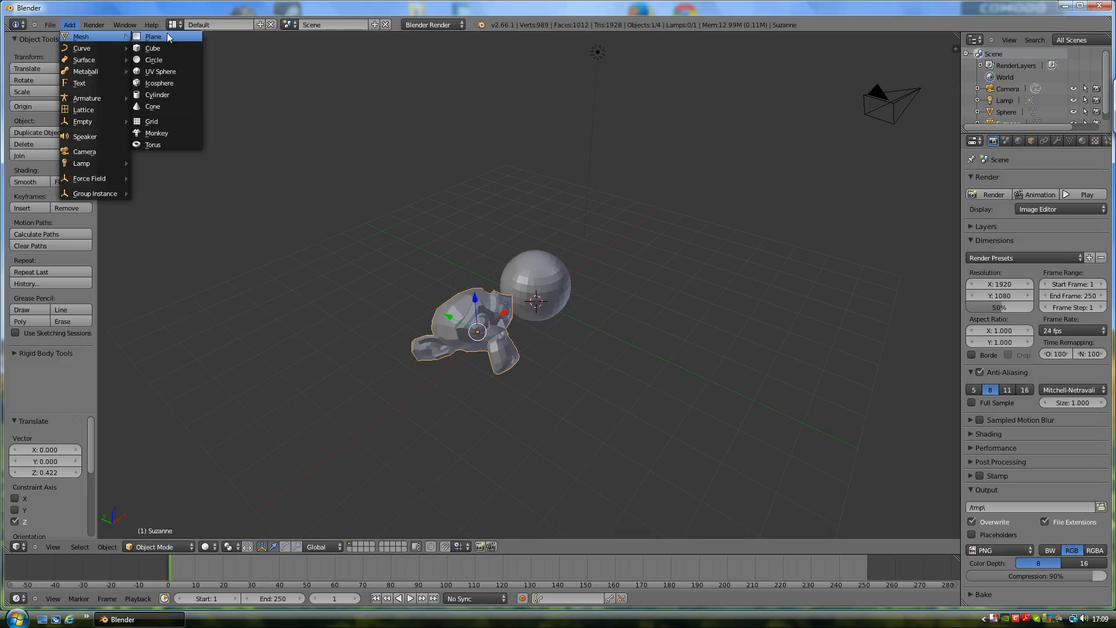
{"action": "left_click", "coordinate": [152, 106]}
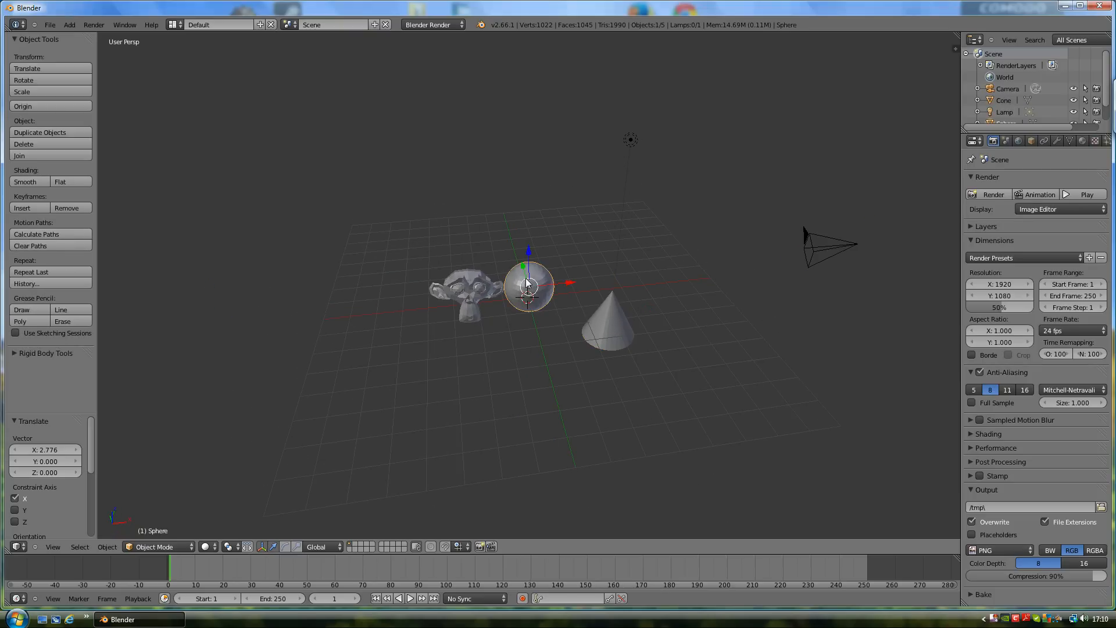
{"action": "left_click", "coordinate": [607, 328]}
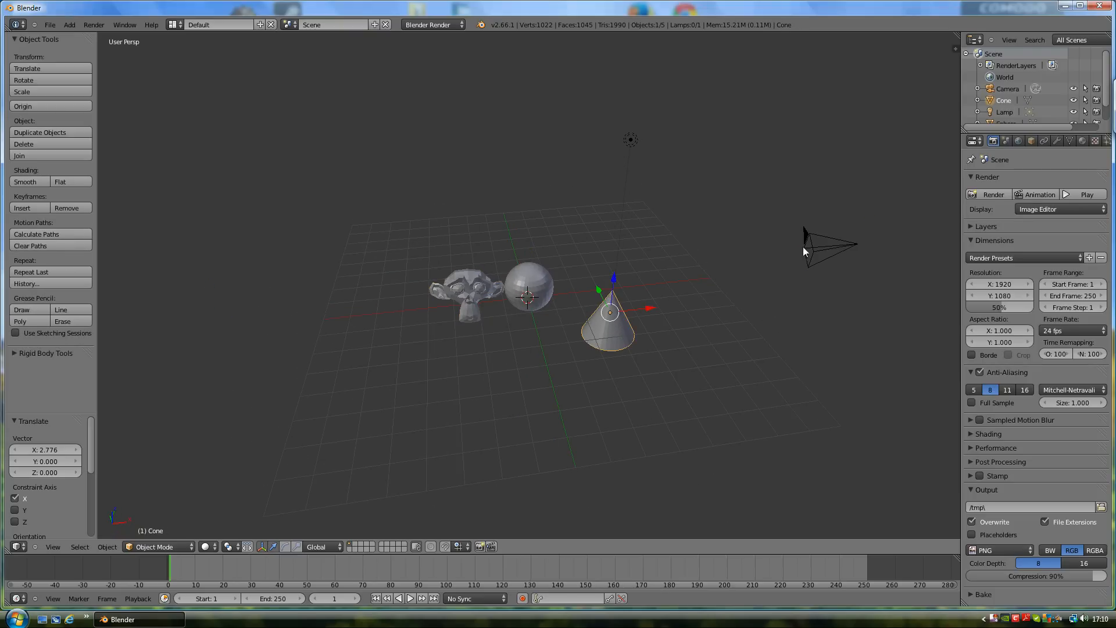
{"action": "mouse_move", "coordinate": [523, 292]}
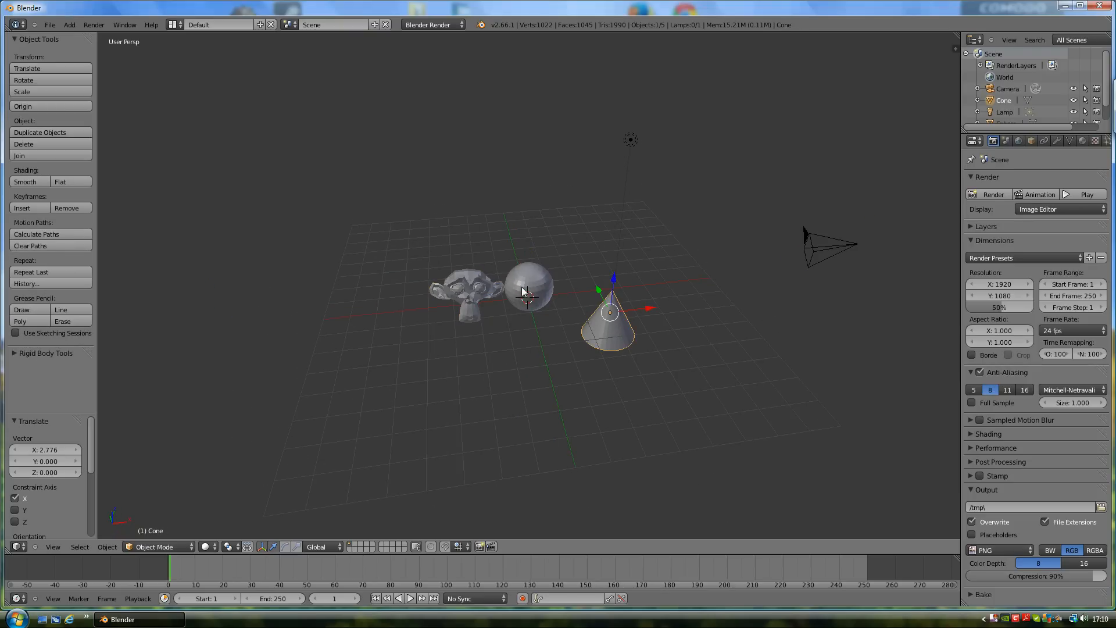
{"action": "mouse_move", "coordinate": [825, 249]}
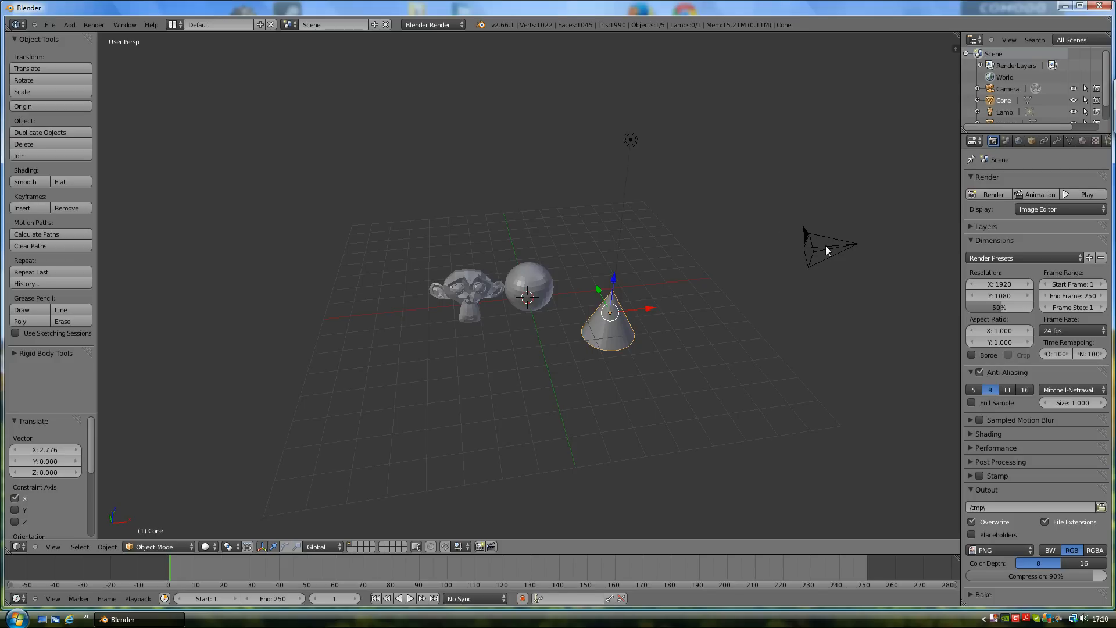
{"action": "left_click", "coordinate": [468, 294]}
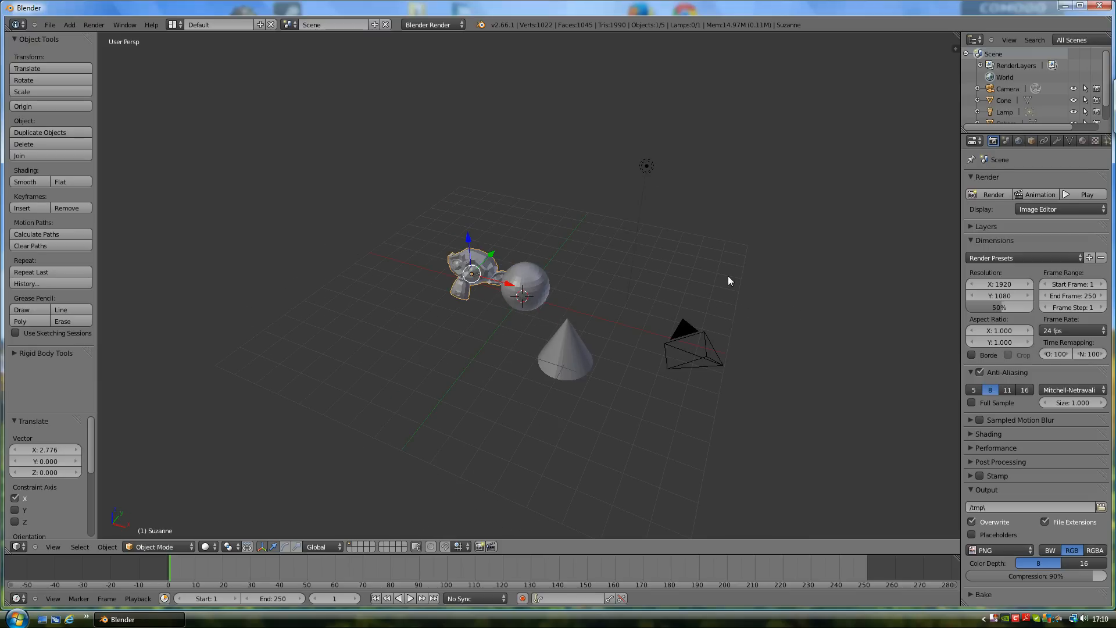
{"action": "left_click", "coordinate": [688, 332]}
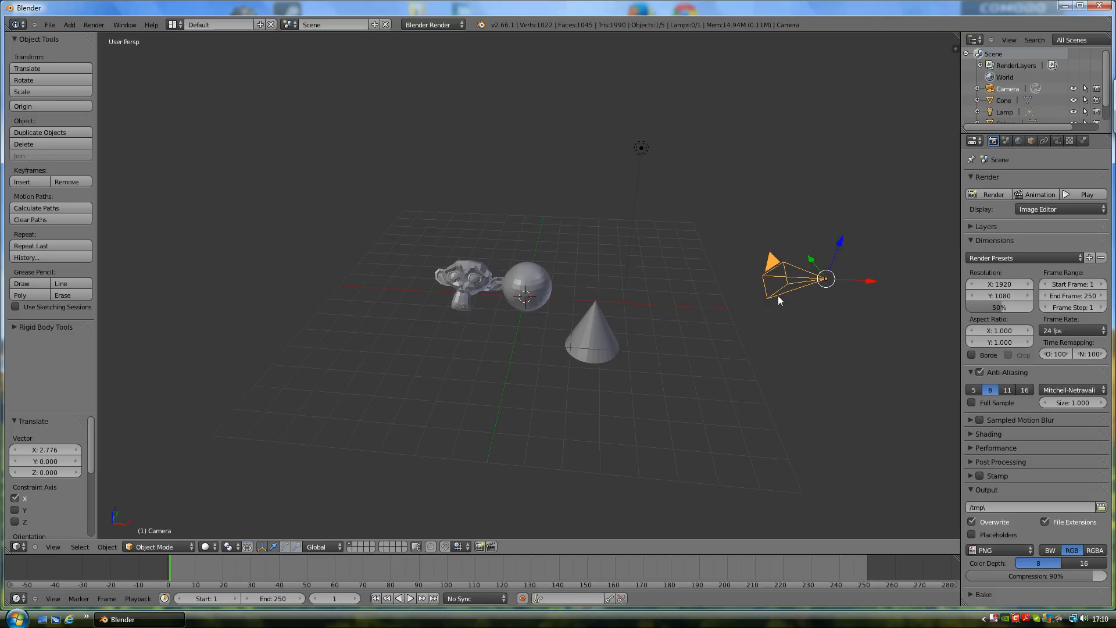
{"action": "mouse_move", "coordinate": [642, 160]}
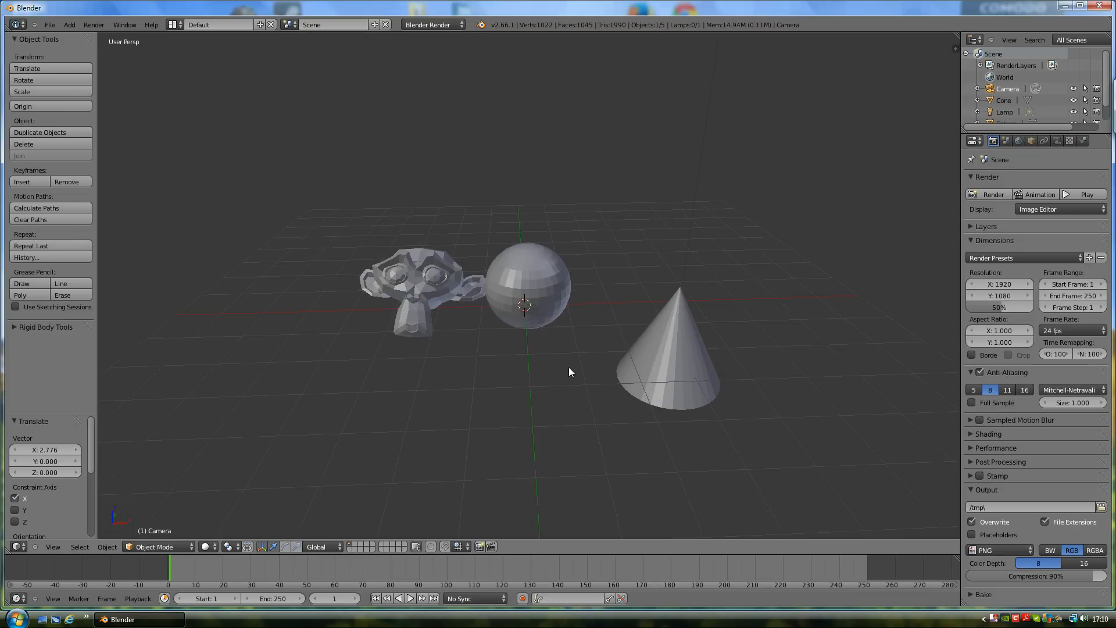
Step: Add a Plane mesh to serve as the floor beneath the objects
{"action": "left_click", "coordinate": [68, 25]}
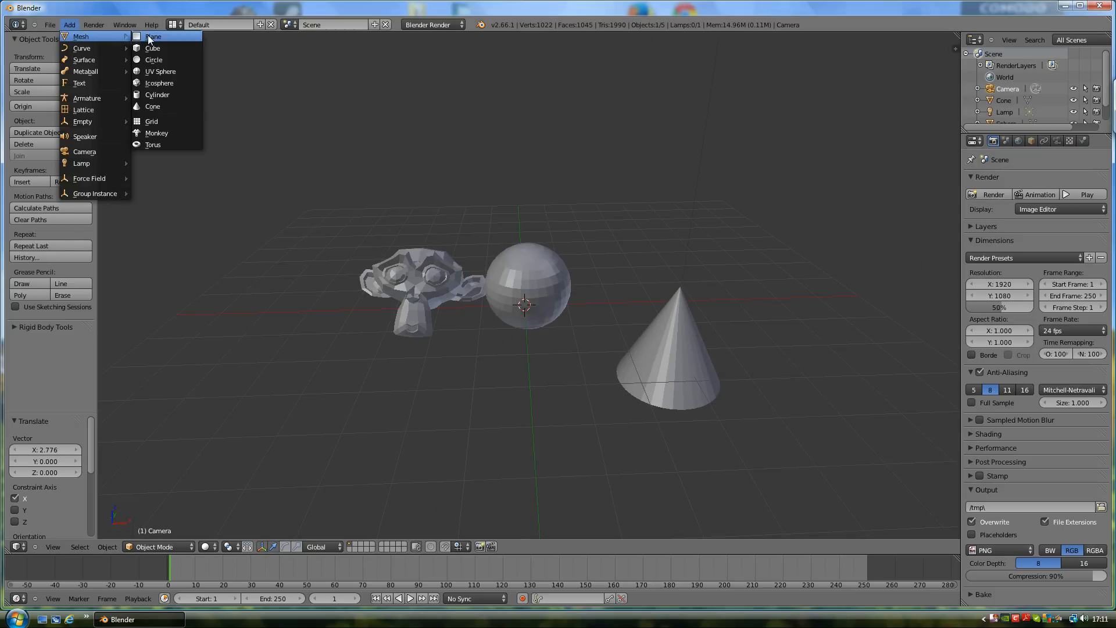
{"action": "left_click", "coordinate": [152, 36]}
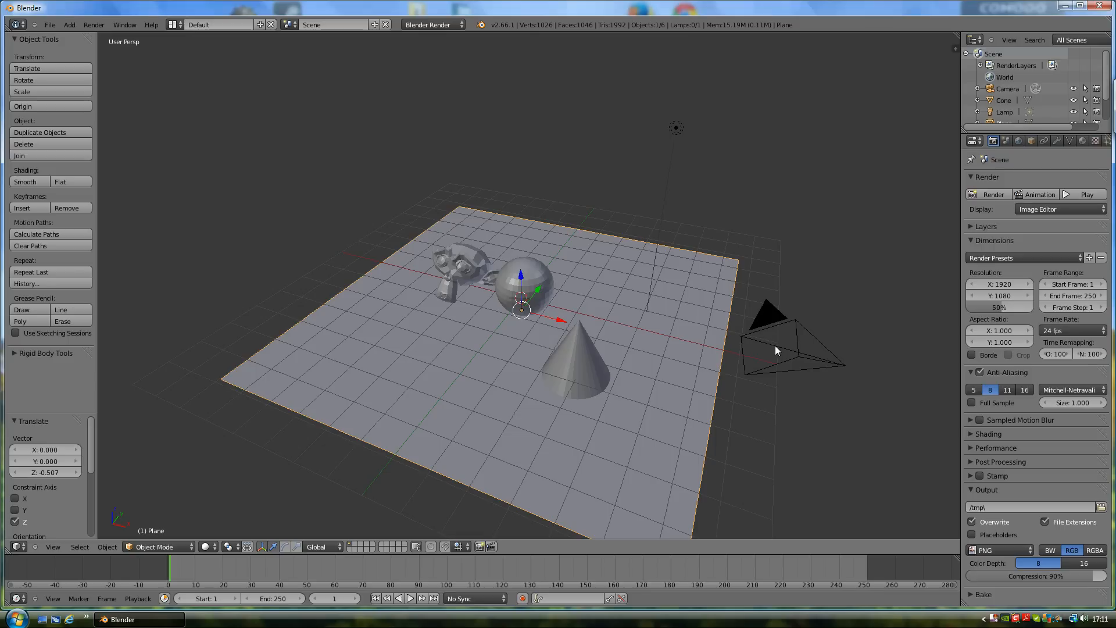
{"action": "mouse_move", "coordinate": [694, 295]}
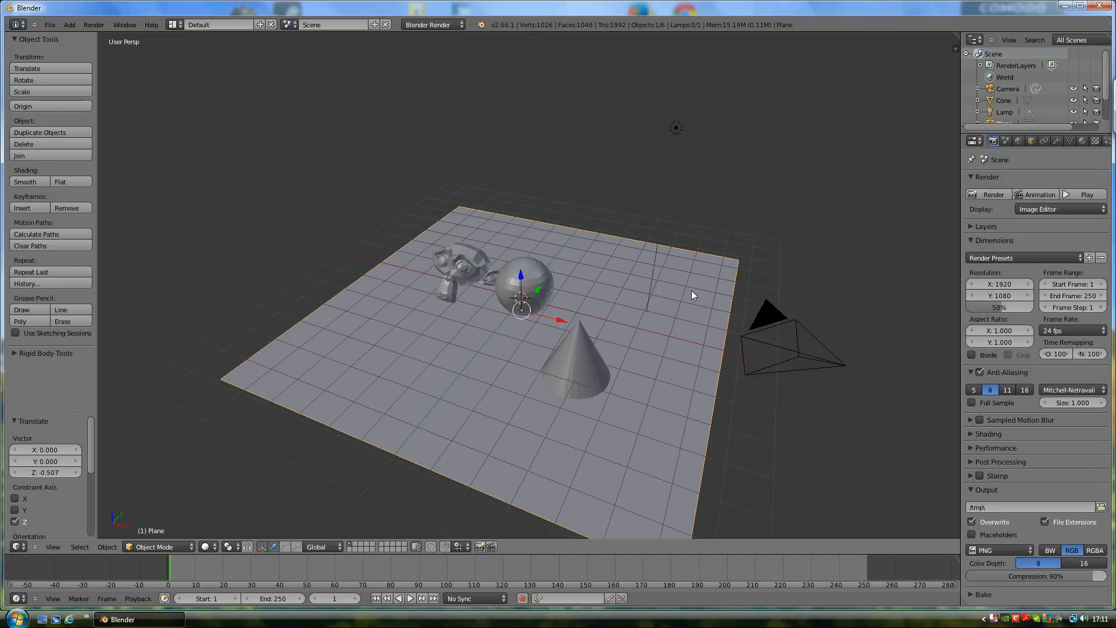
{"action": "mouse_move", "coordinate": [946, 261]}
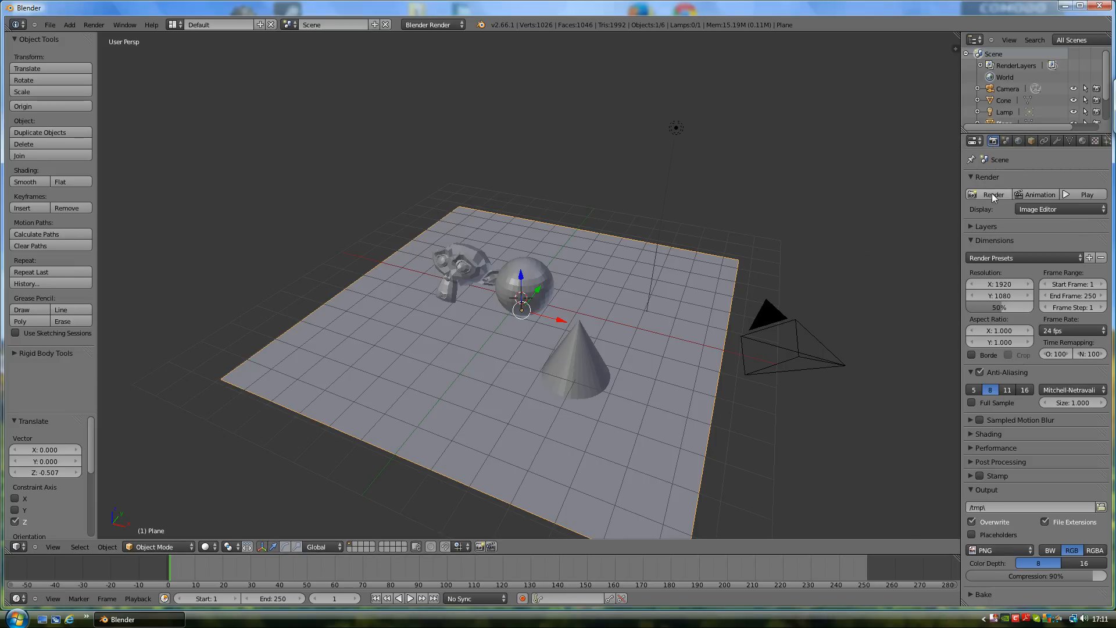
{"action": "mouse_move", "coordinate": [994, 194]}
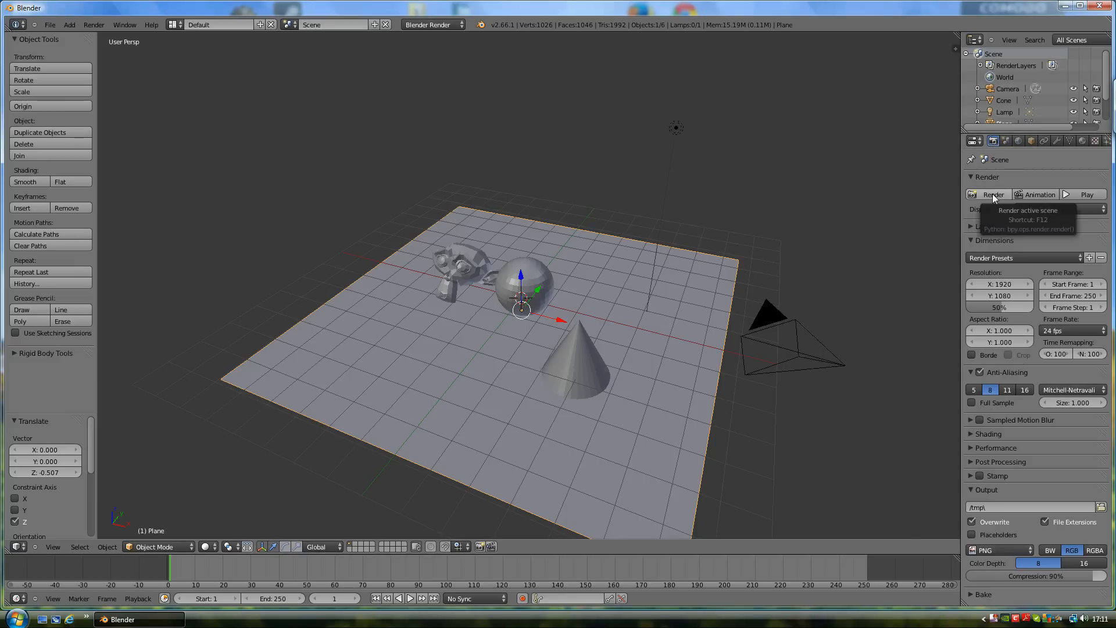
Step: Render the camera view so the objects cast shadows on the floor
{"action": "left_click", "coordinate": [994, 194]}
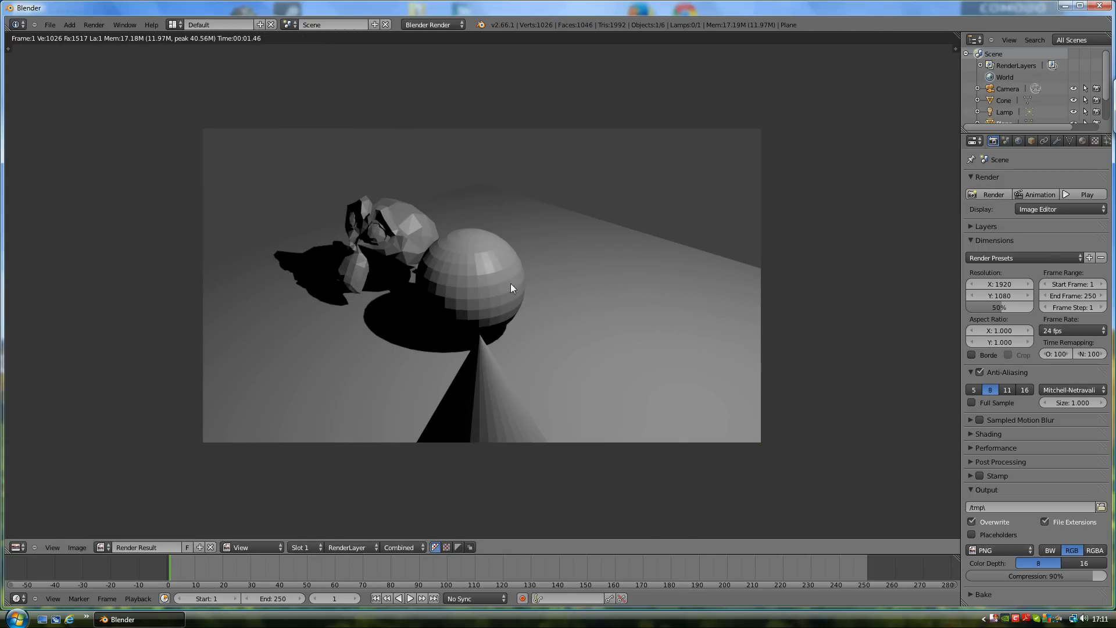
{"action": "mouse_move", "coordinate": [530, 300]}
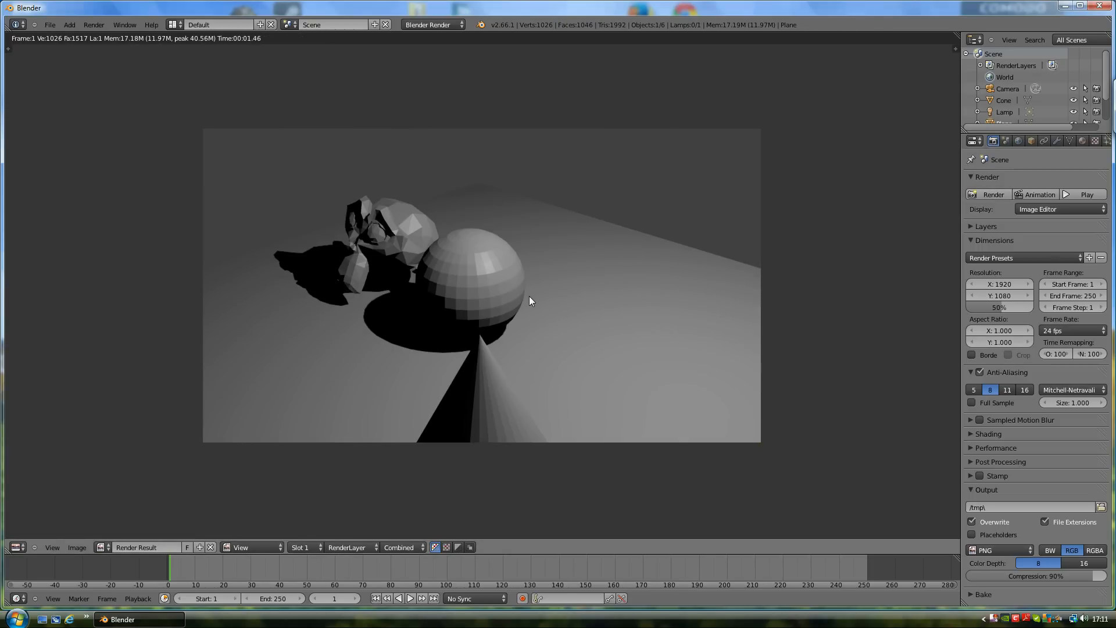
{"action": "mouse_move", "coordinate": [503, 277]}
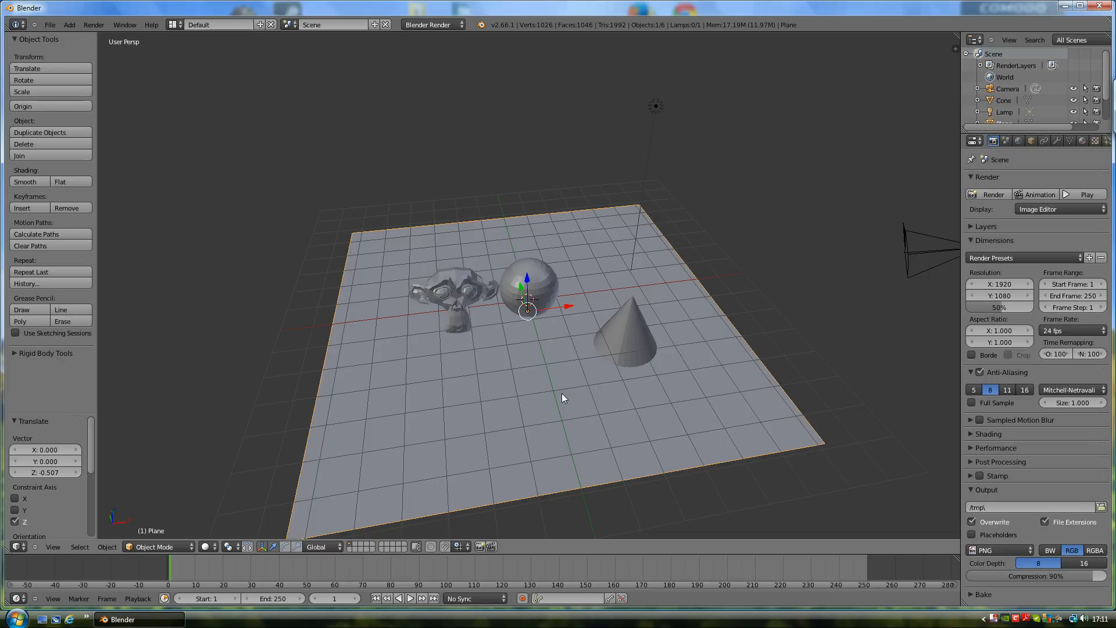
{"action": "mouse_move", "coordinate": [563, 398]}
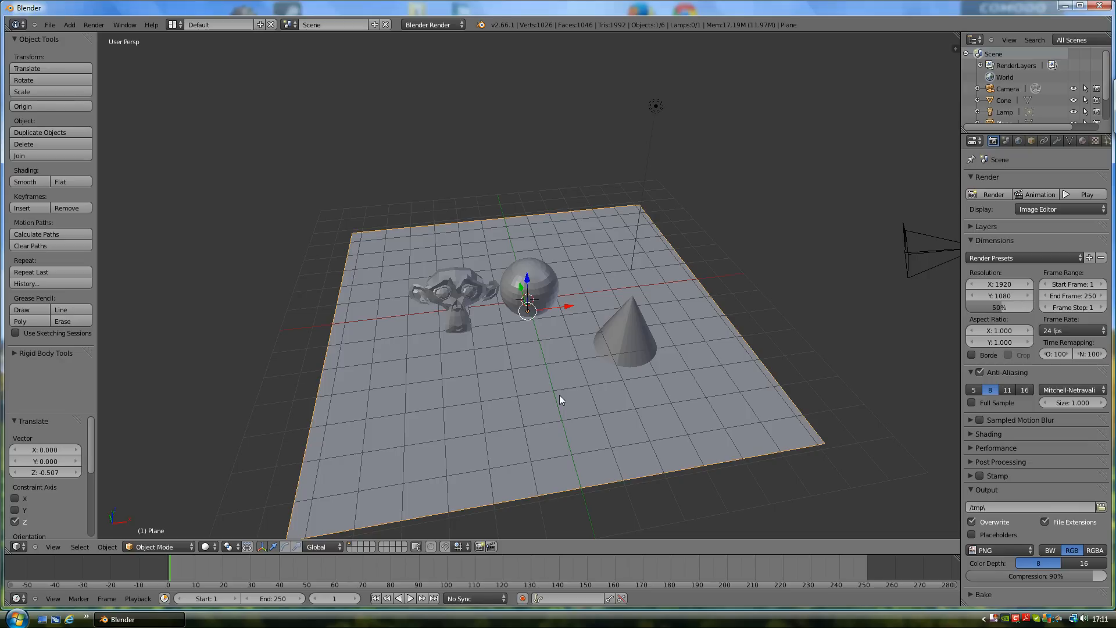
{"action": "mouse_move", "coordinate": [630, 385]}
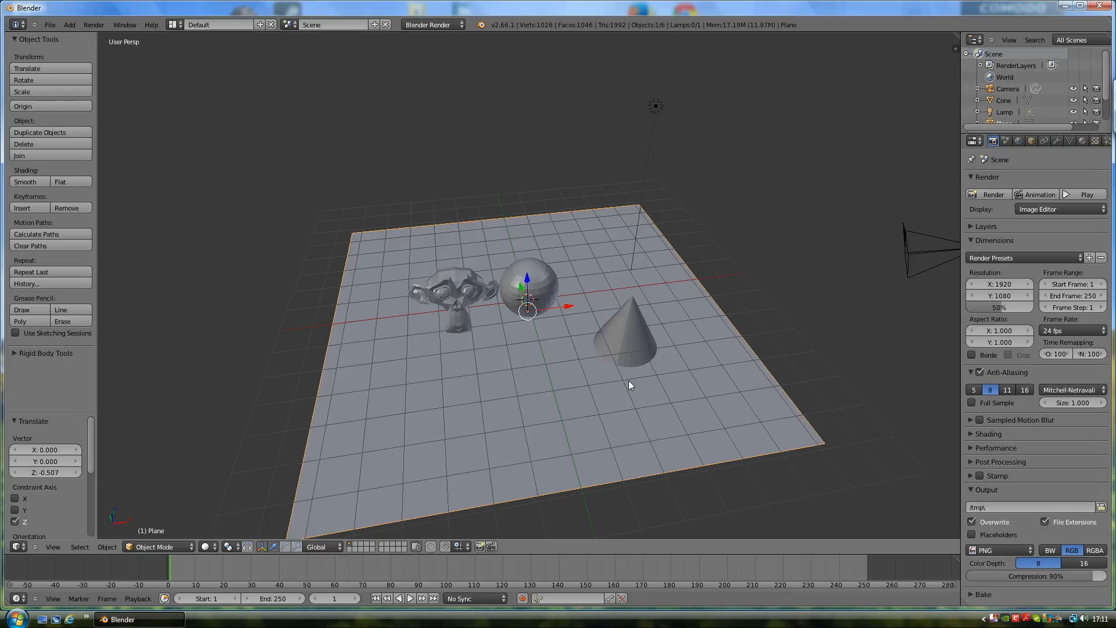